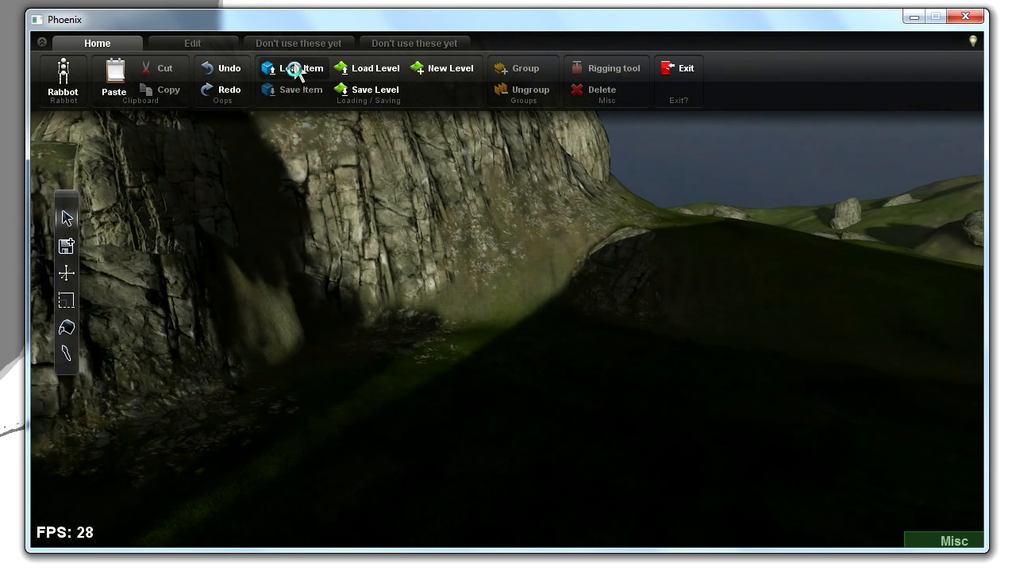
- Start loading an external object from file via the Load Item browser
{"action": "left_click", "coordinate": [292, 67]}
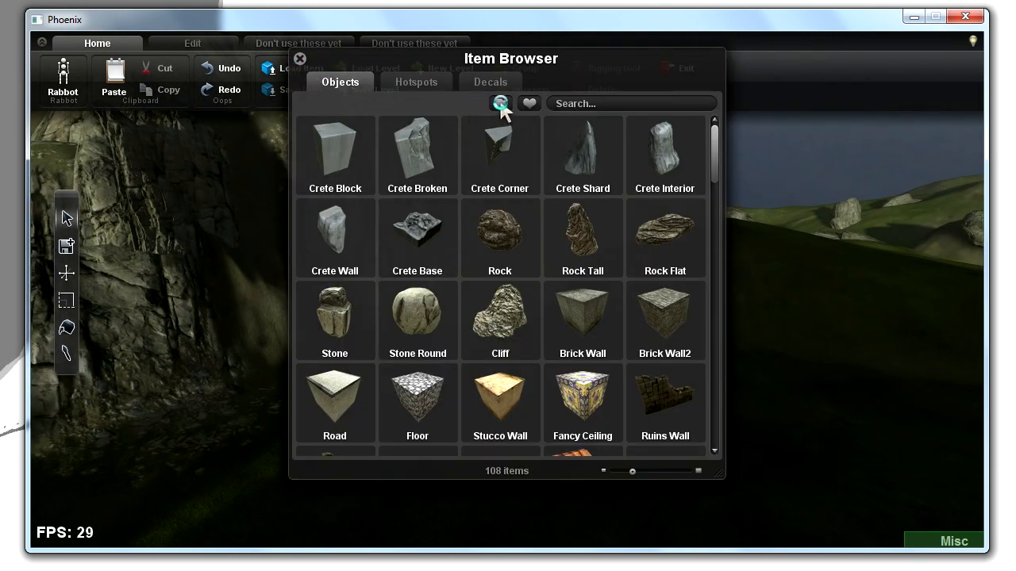
{"action": "left_click", "coordinate": [500, 103]}
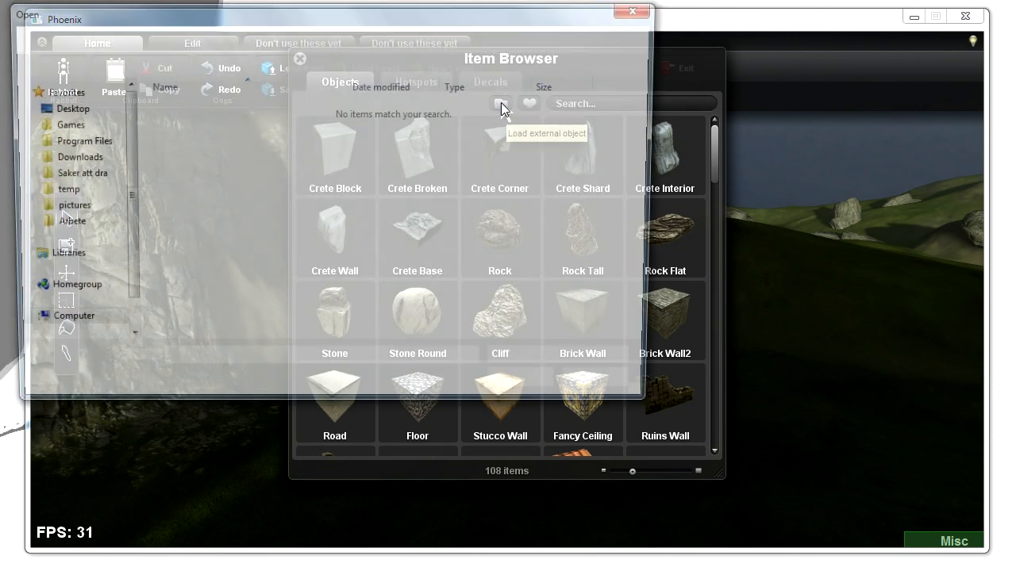
{"action": "left_click", "coordinate": [500, 103]}
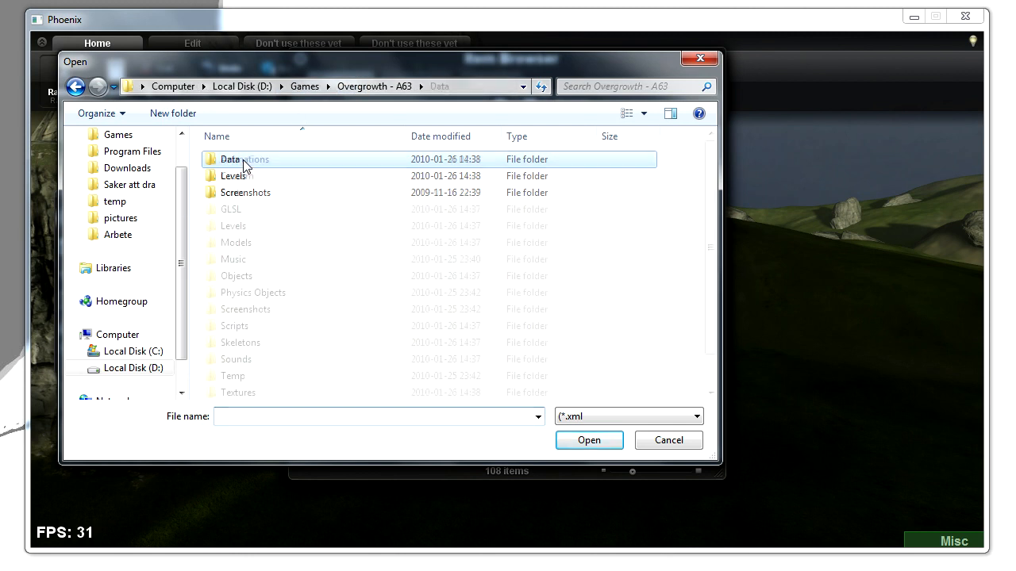
- Load the IGF_Guard character XML from Data\Objects\IGF_Characters into the level
{"action": "double_click", "coordinate": [230, 158]}
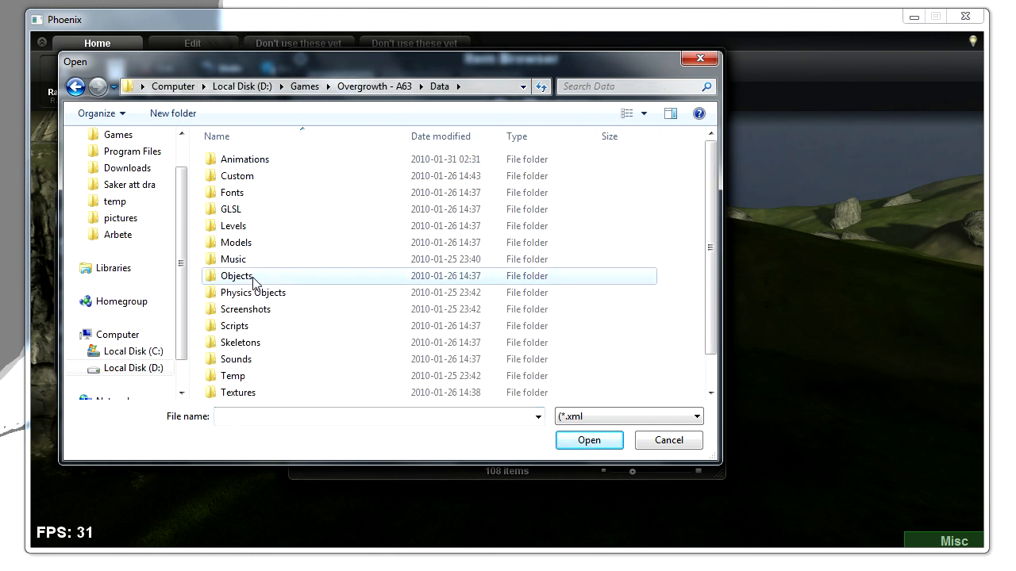
{"action": "double_click", "coordinate": [235, 276]}
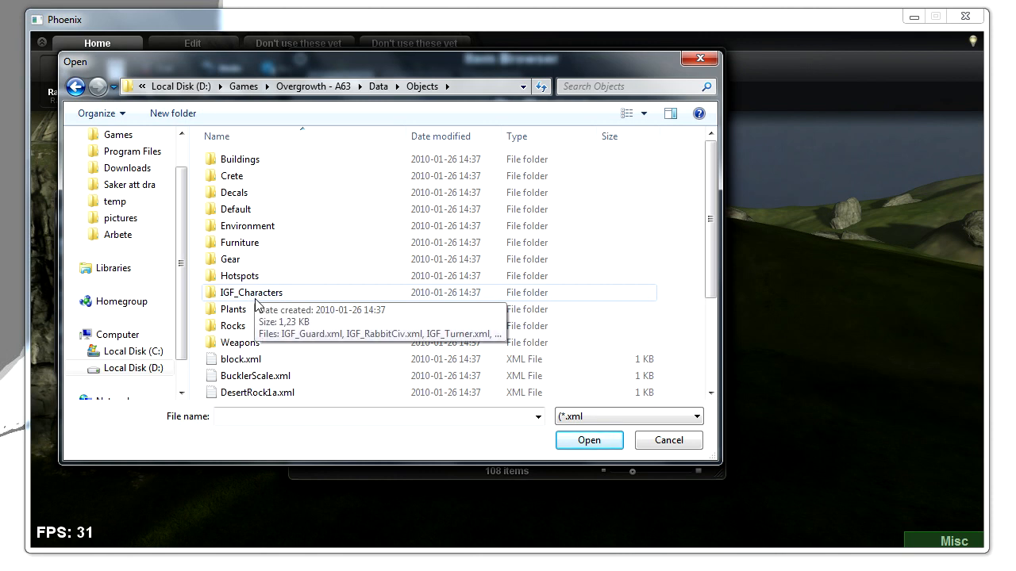
{"action": "double_click", "coordinate": [251, 292]}
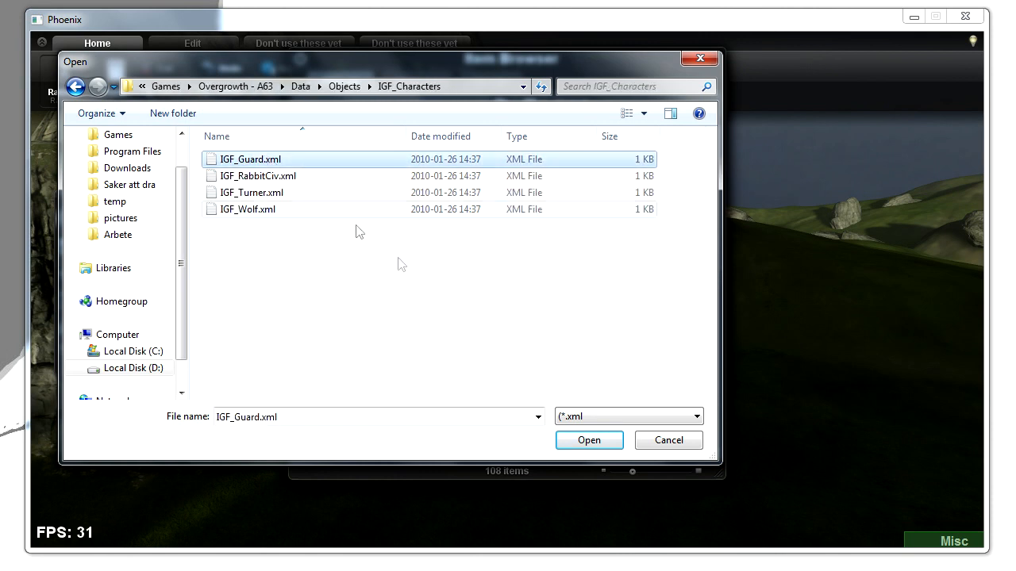
{"action": "left_click", "coordinate": [589, 441]}
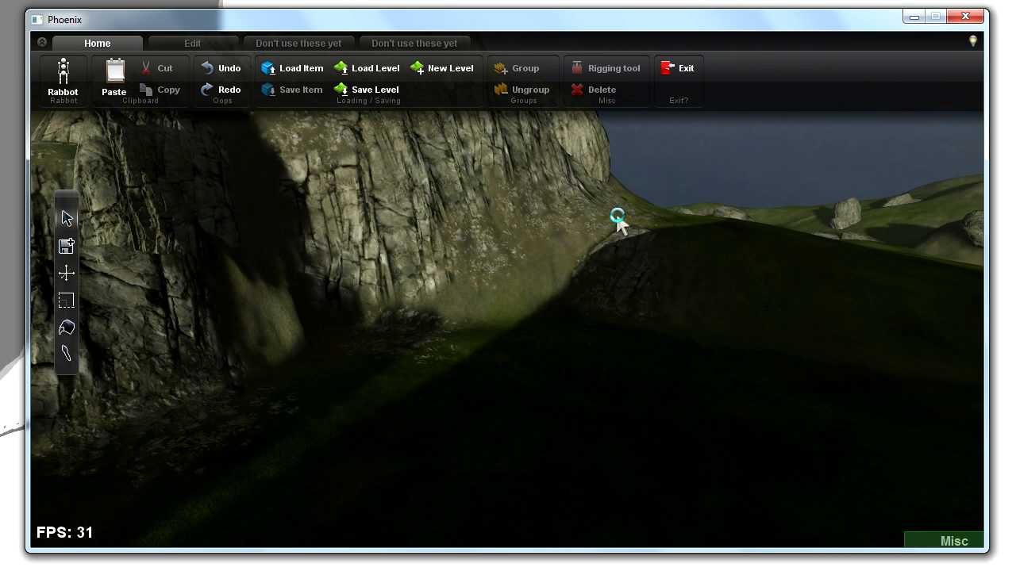
{"action": "mouse_move", "coordinate": [587, 268]}
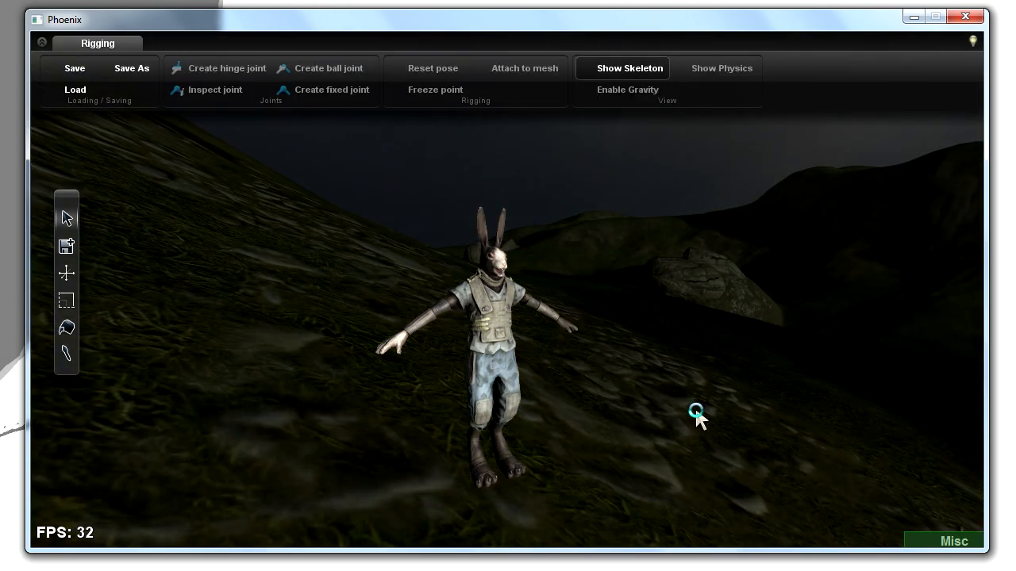
{"action": "mouse_move", "coordinate": [297, 203]}
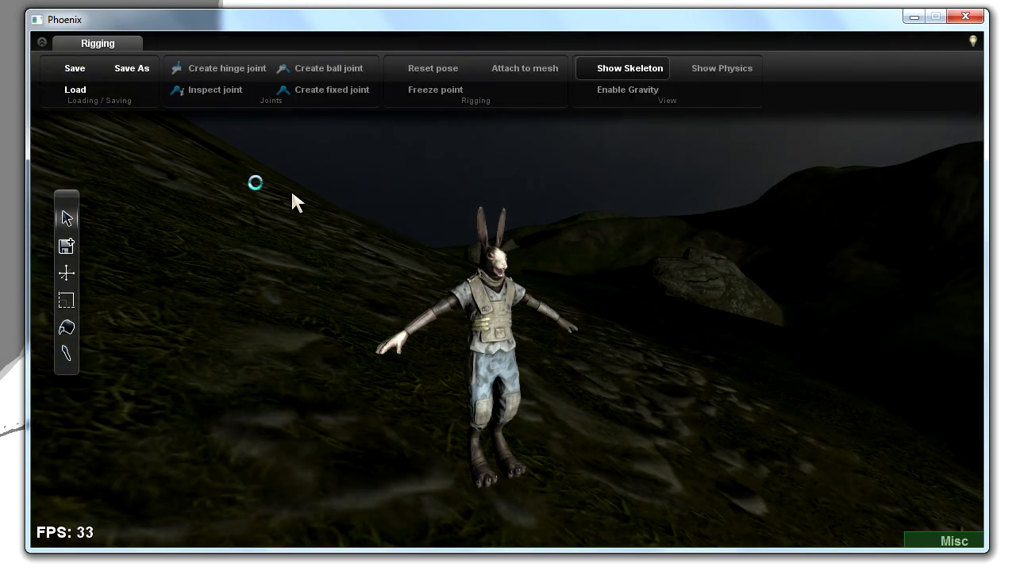
- Load basic-attached-guard-joints.phxbn from Data\Skeletons onto the rabbit
{"action": "left_click", "coordinate": [75, 89]}
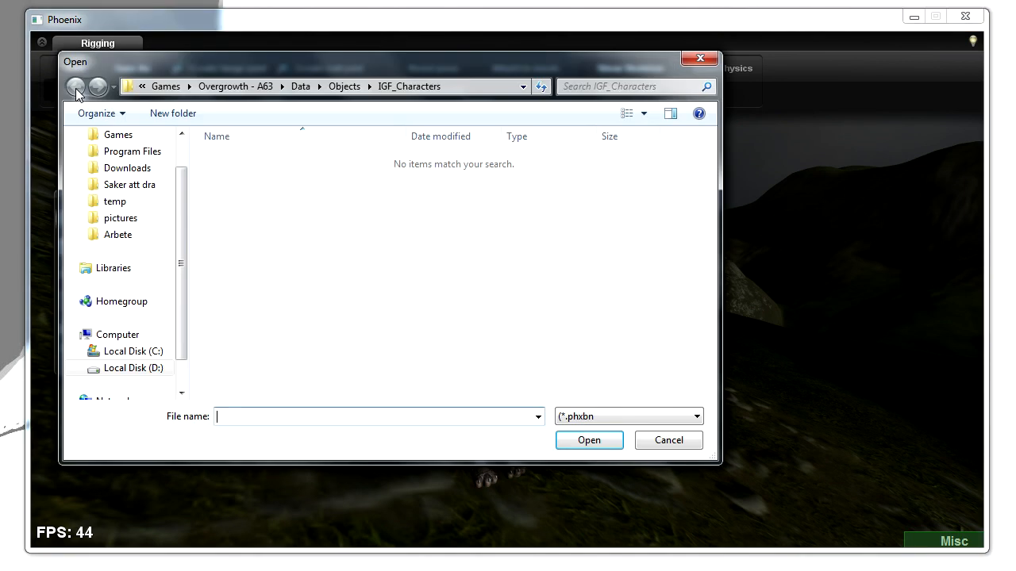
{"action": "mouse_move", "coordinate": [171, 112]}
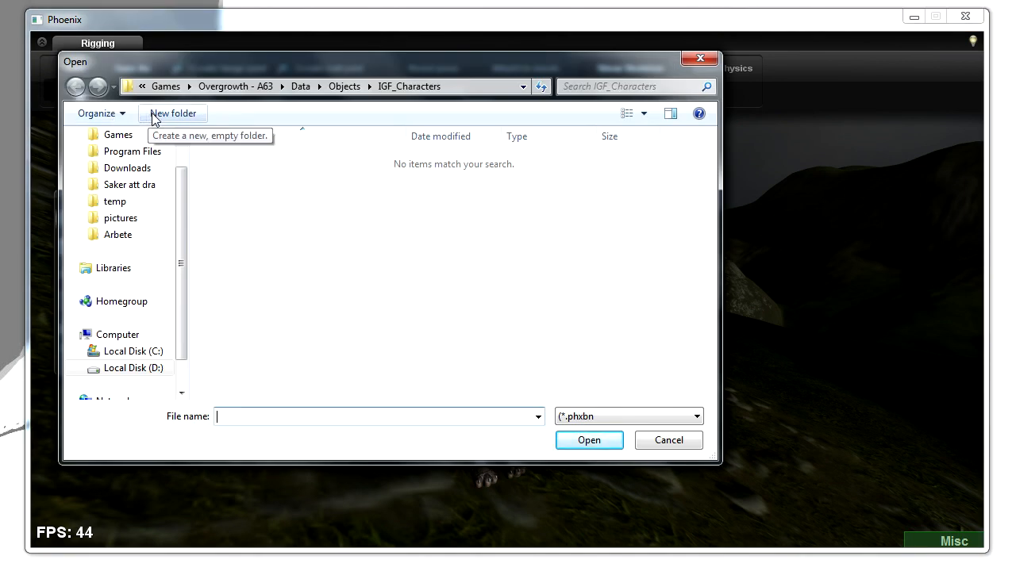
{"action": "mouse_move", "coordinate": [335, 93]}
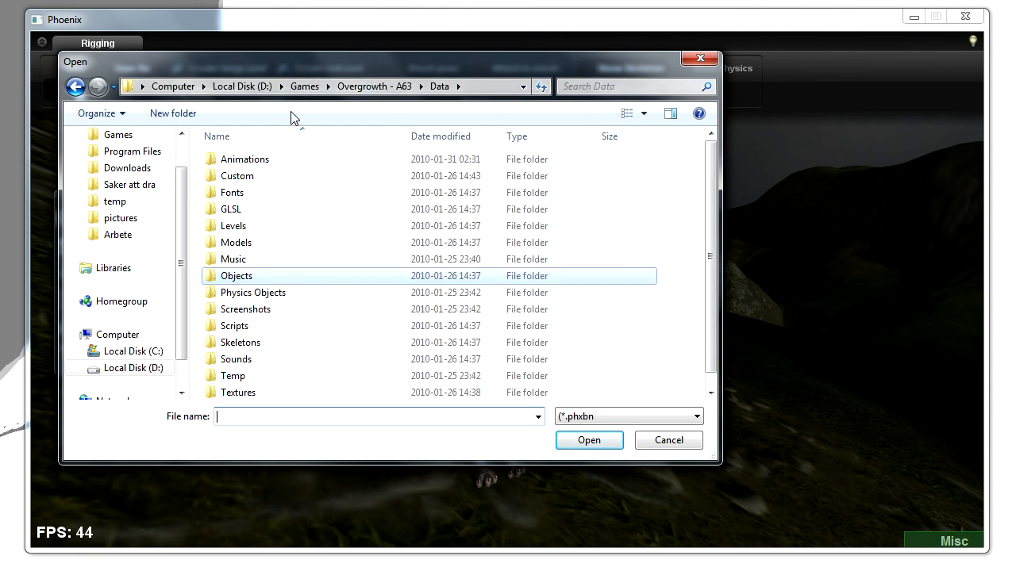
{"action": "double_click", "coordinate": [239, 343]}
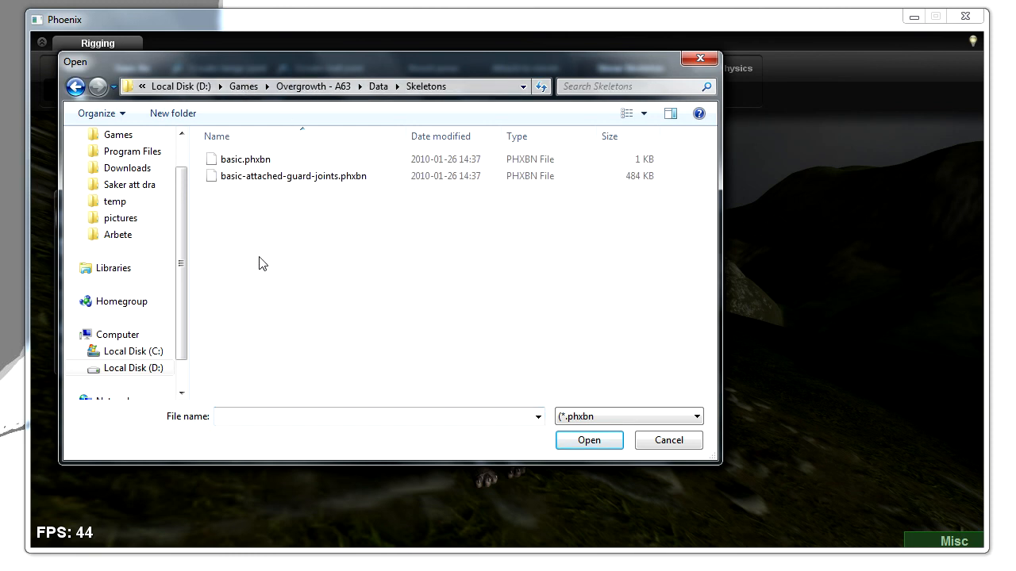
{"action": "left_click", "coordinate": [293, 175]}
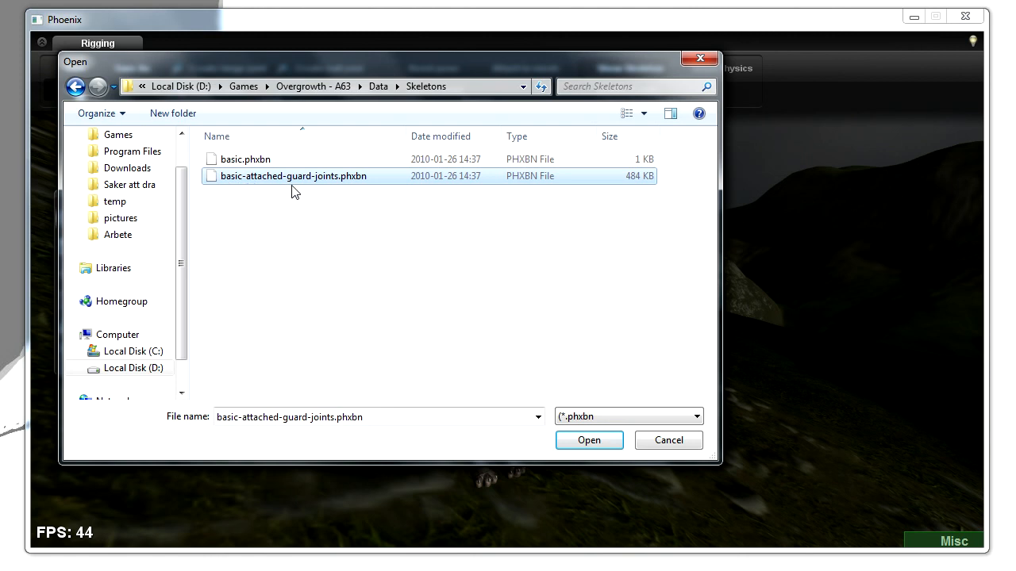
{"action": "left_click", "coordinate": [589, 439]}
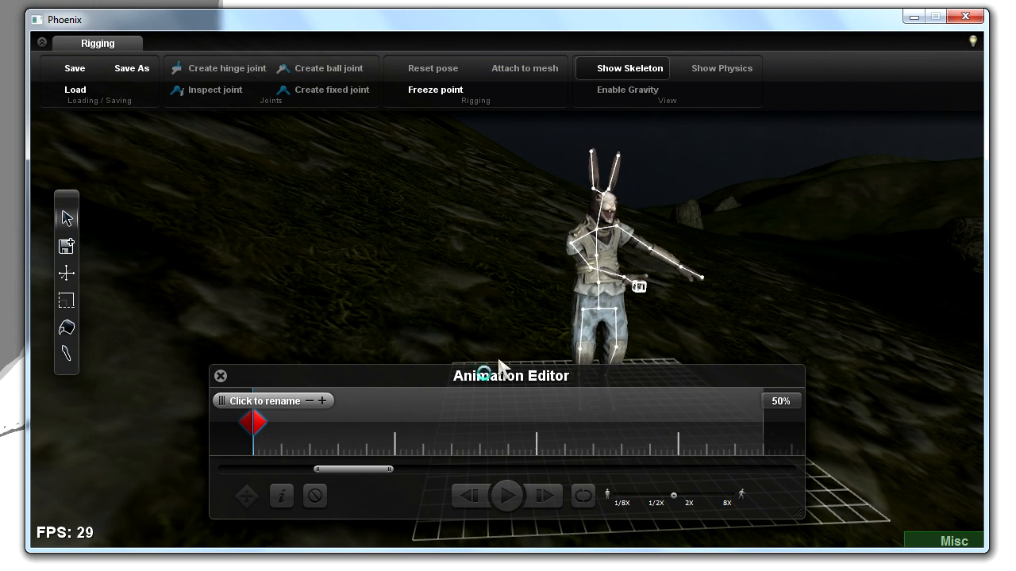
{"action": "mouse_move", "coordinate": [267, 453]}
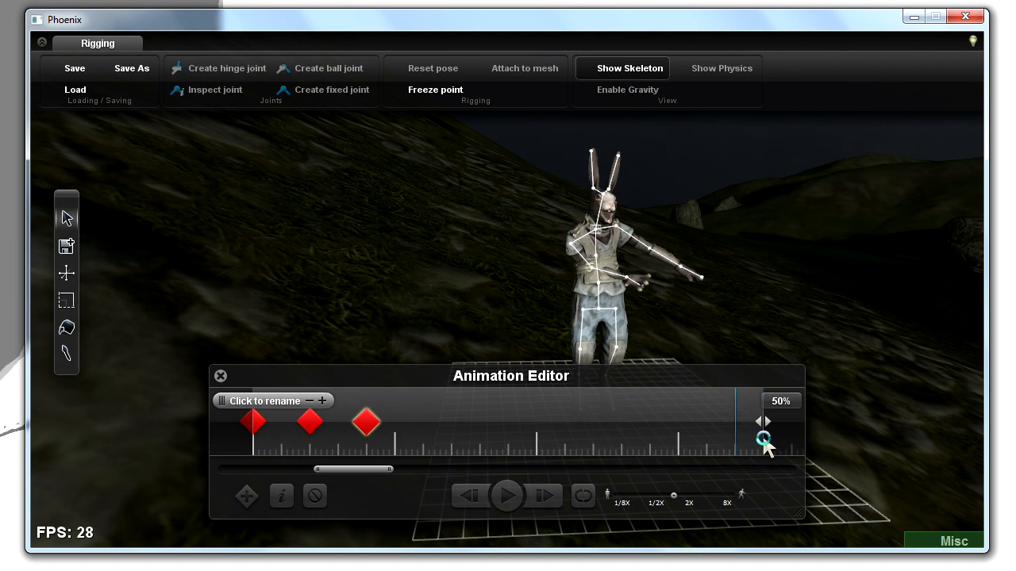
- Shorten the animation timeline end to fit the three posed keyframes
{"action": "left_click_drag", "start_coordinate": [763, 442], "coordinate": [366, 454]}
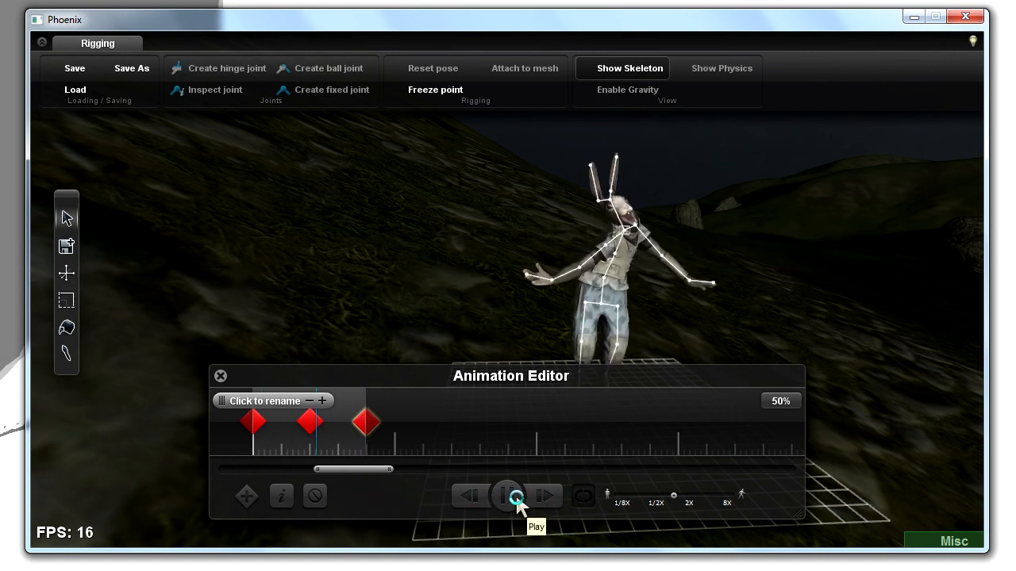
- Play back the three-keyframe rabbit animation in the Animation Editor
{"action": "left_click", "coordinate": [508, 495]}
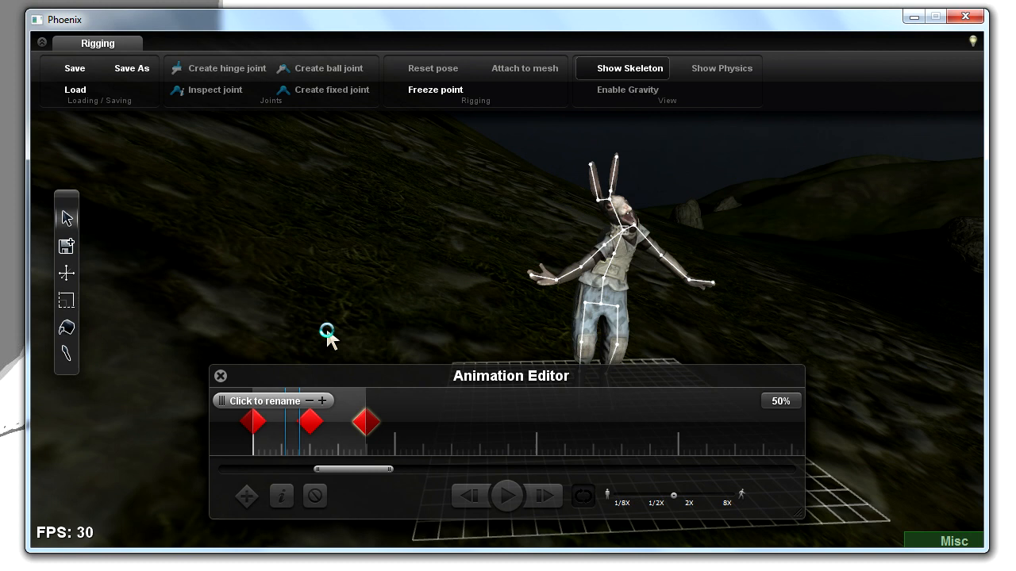
{"action": "mouse_move", "coordinate": [88, 80]}
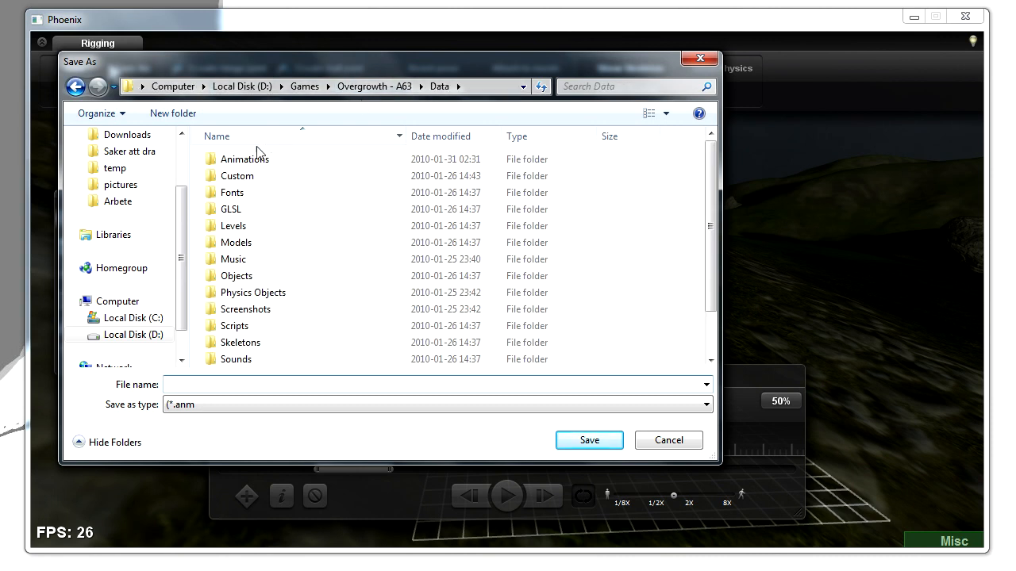
- Save the animation as tutor.anm in Data\Animations
{"action": "double_click", "coordinate": [243, 159]}
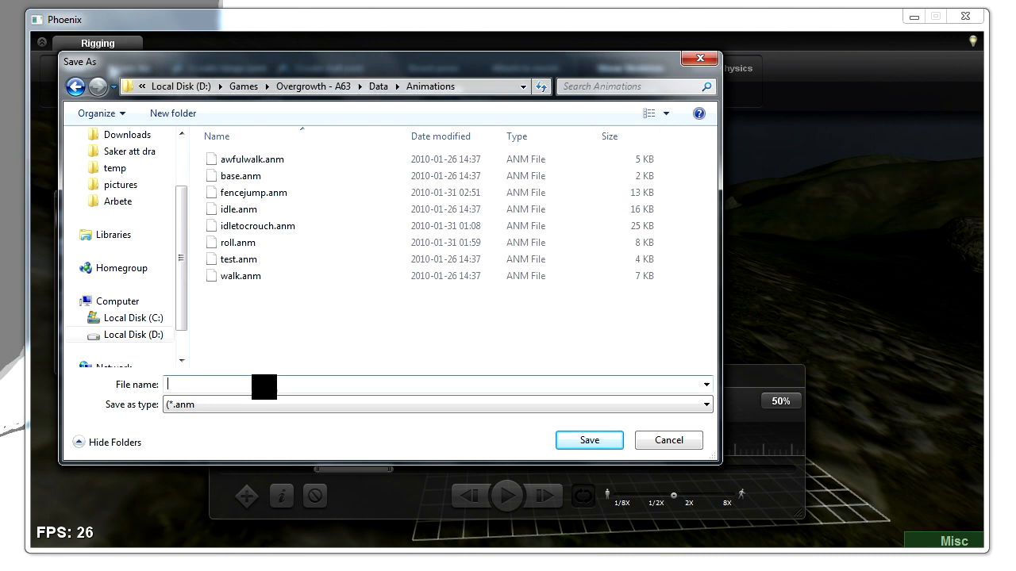
{"action": "type", "text": "tutor"}
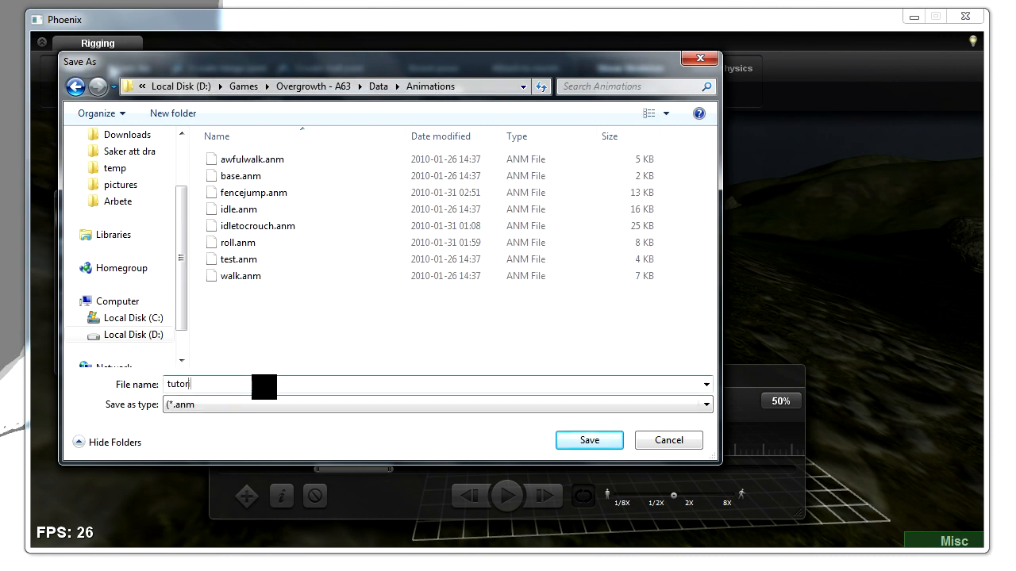
{"action": "left_click", "coordinate": [588, 440]}
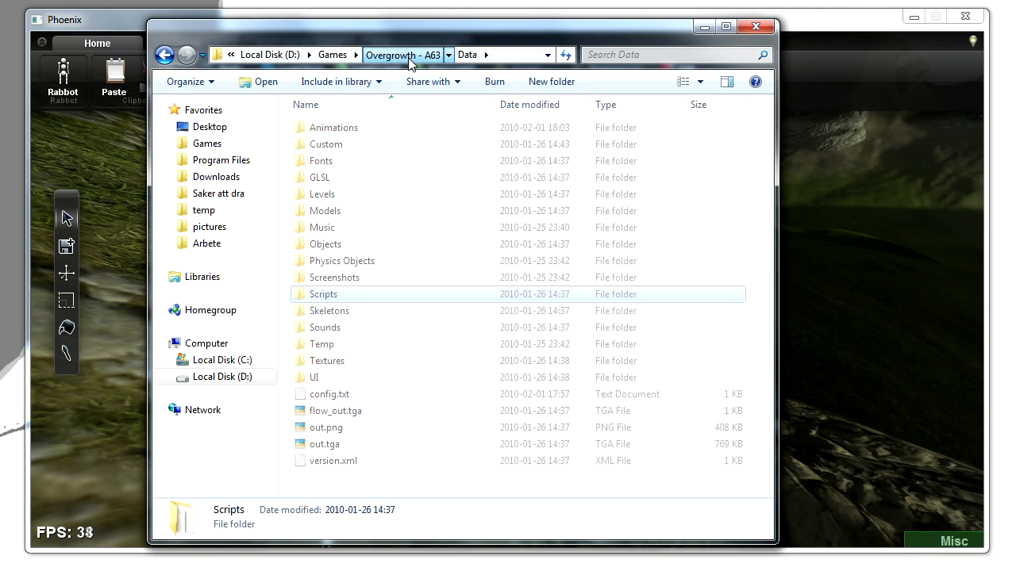
{"action": "mouse_move", "coordinate": [321, 212]}
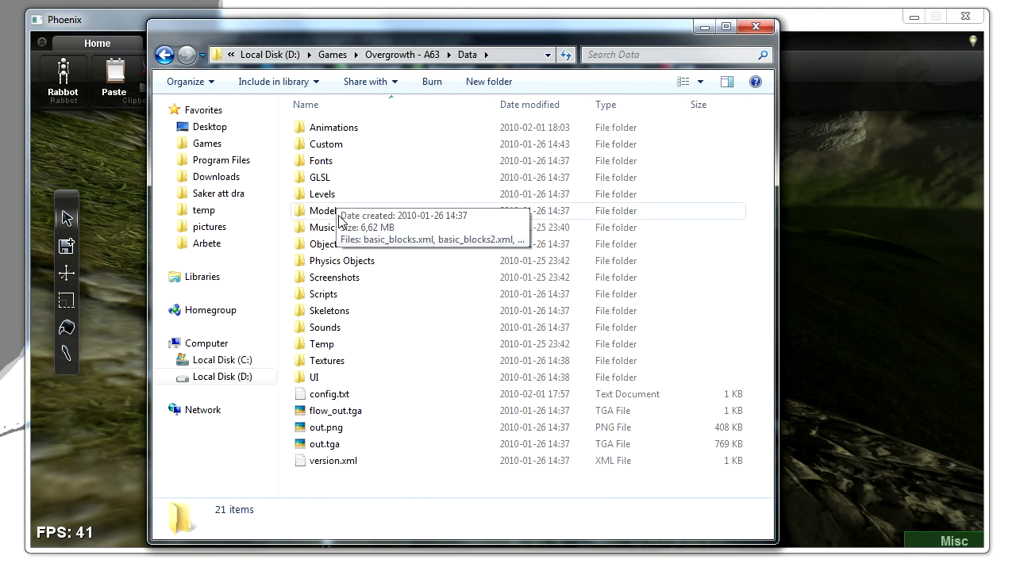
{"action": "mouse_move", "coordinate": [357, 279]}
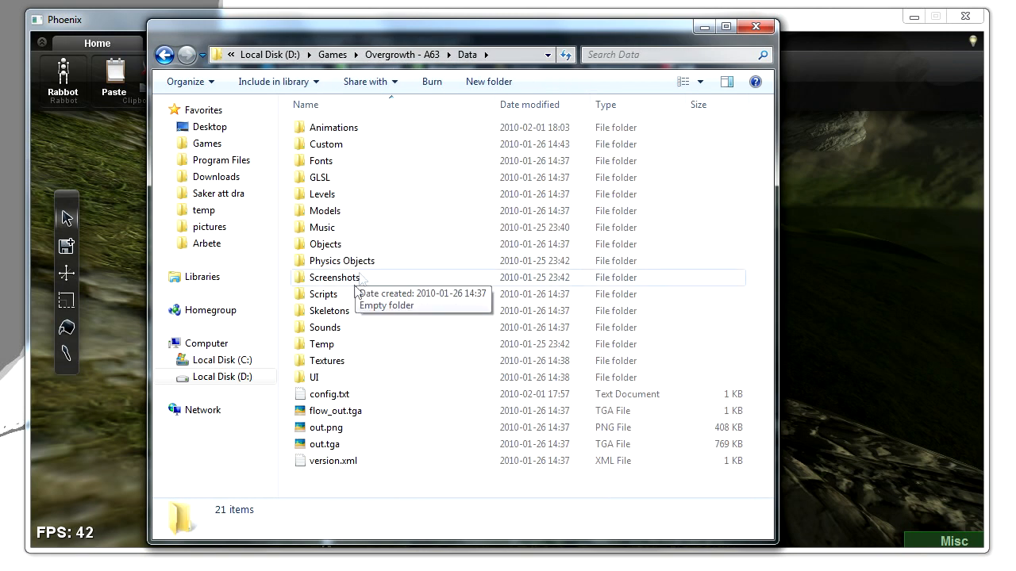
- Open aschar.as from Data\Scripts in Notepad++
{"action": "double_click", "coordinate": [324, 294]}
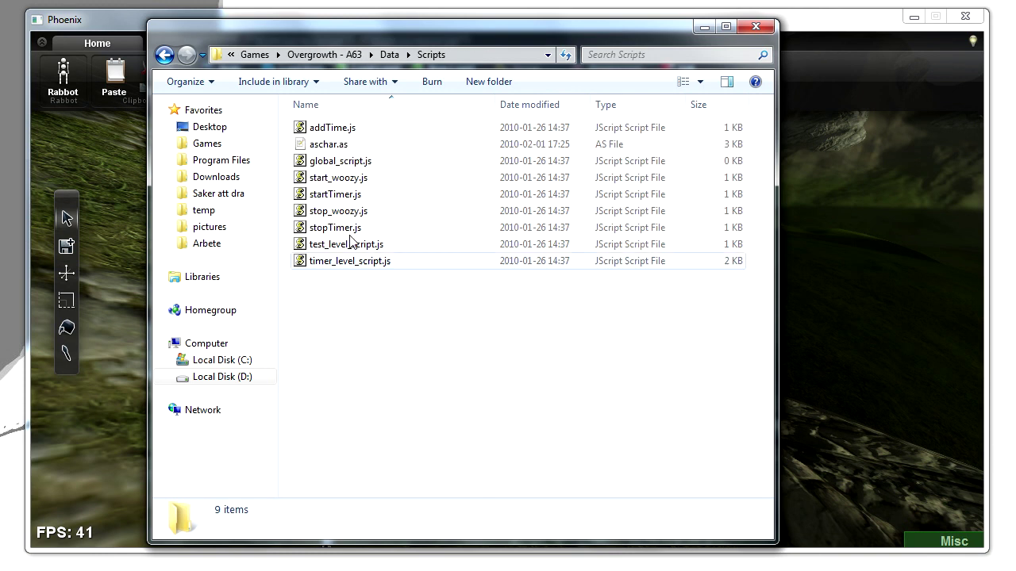
{"action": "double_click", "coordinate": [327, 143]}
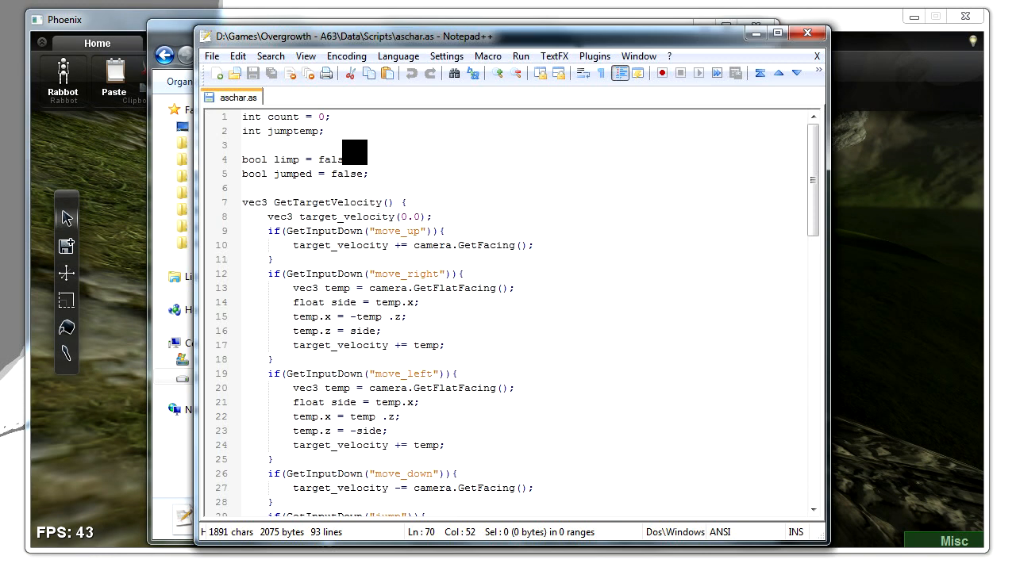
- Replace idle with tutor in the Data/Animations/idle.anm path in update()
{"action": "scroll", "scroll_direction": "down", "scroll_amount": 3}
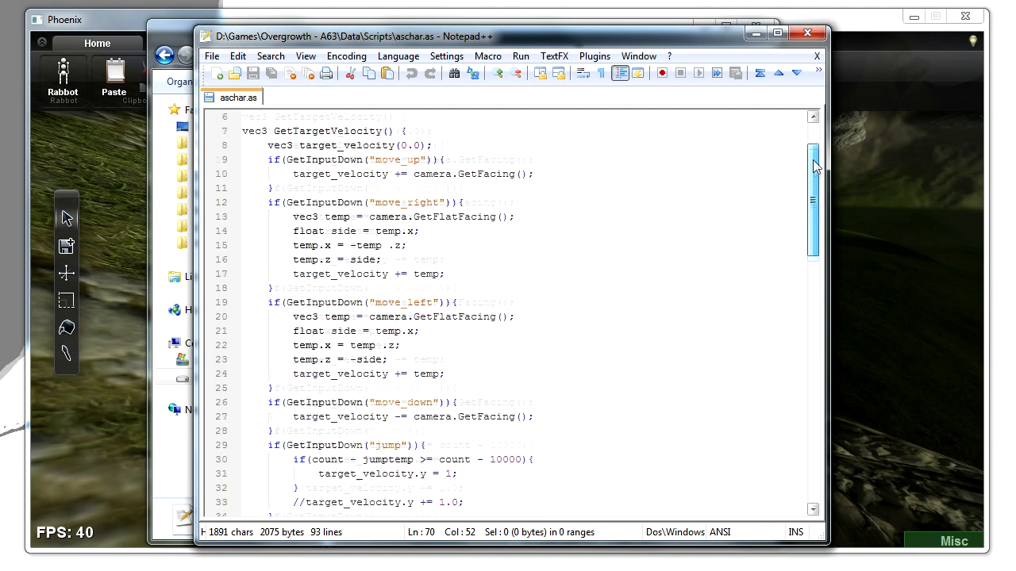
{"action": "scroll", "scroll_direction": "down", "scroll_amount": 3}
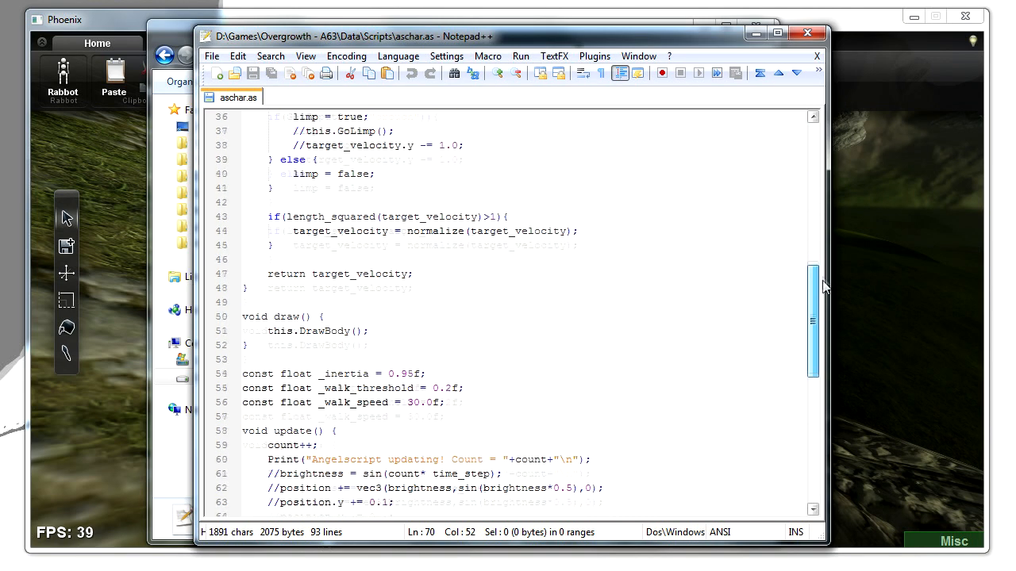
{"action": "scroll", "scroll_direction": "down", "scroll_amount": 3}
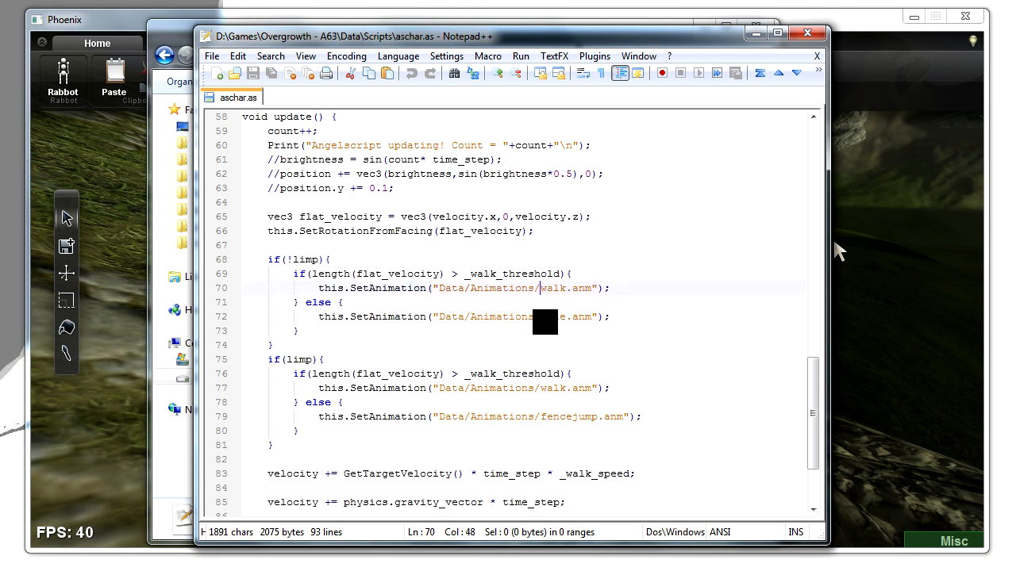
{"action": "double_click", "coordinate": [549, 316]}
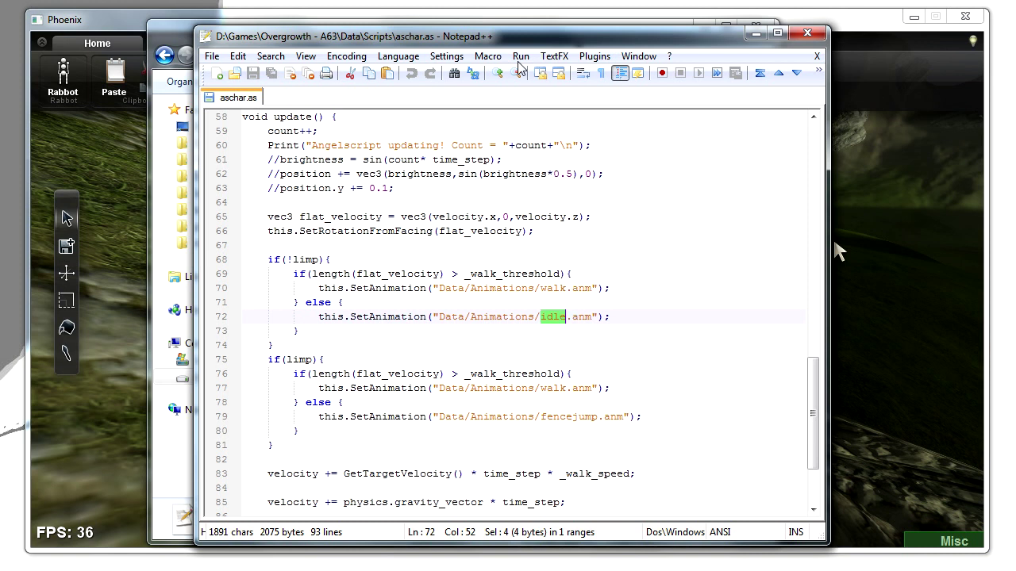
{"action": "type", "text": "tutor"}
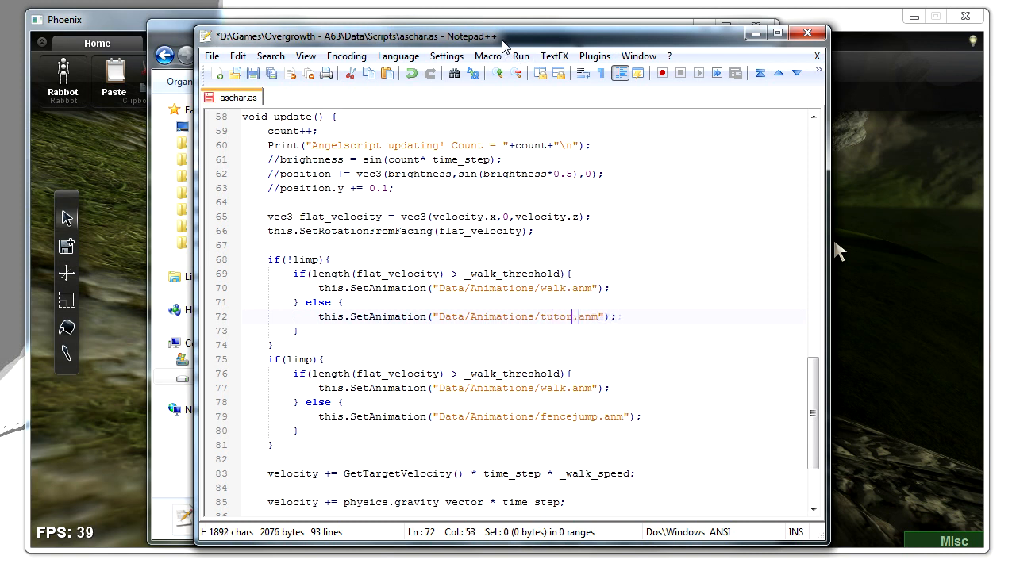